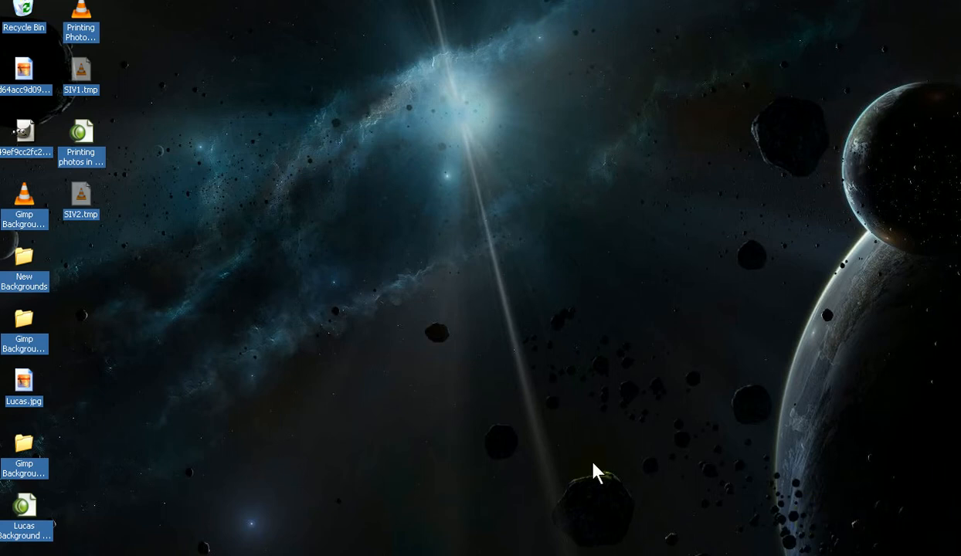
mouse_move(337, 394)
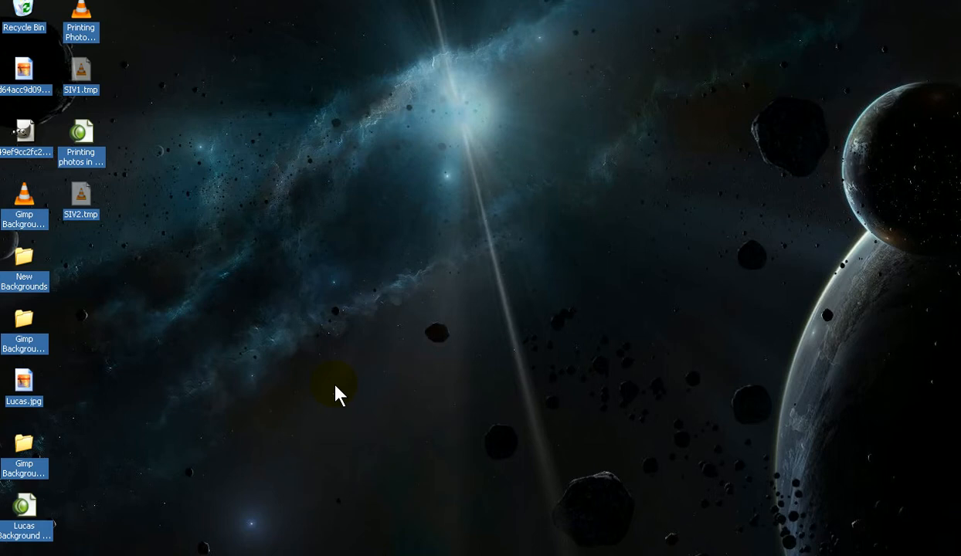
mouse_move(315, 384)
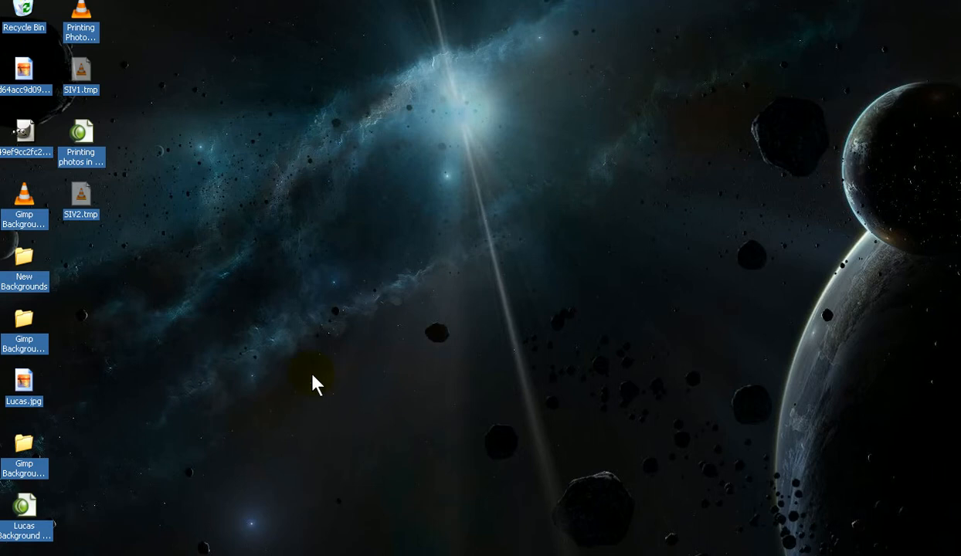
mouse_move(126, 370)
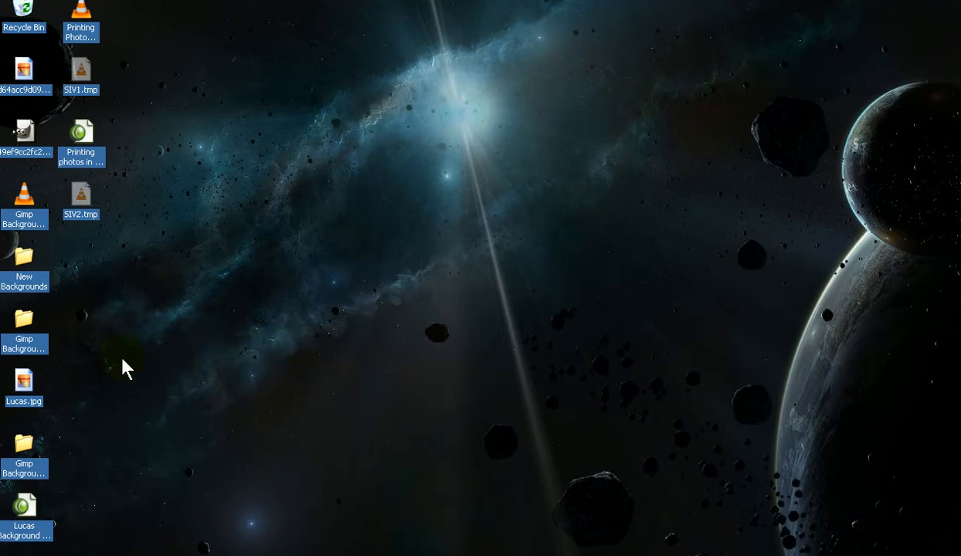
mouse_move(89, 380)
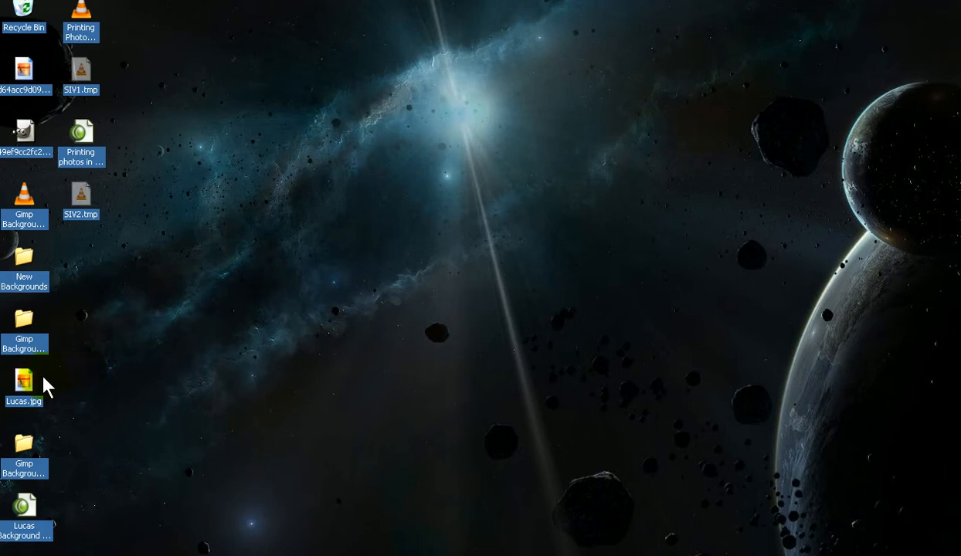
Open Lucas.jpg from the desktop in Windows Picture and Fax Viewer
double_click(24, 383)
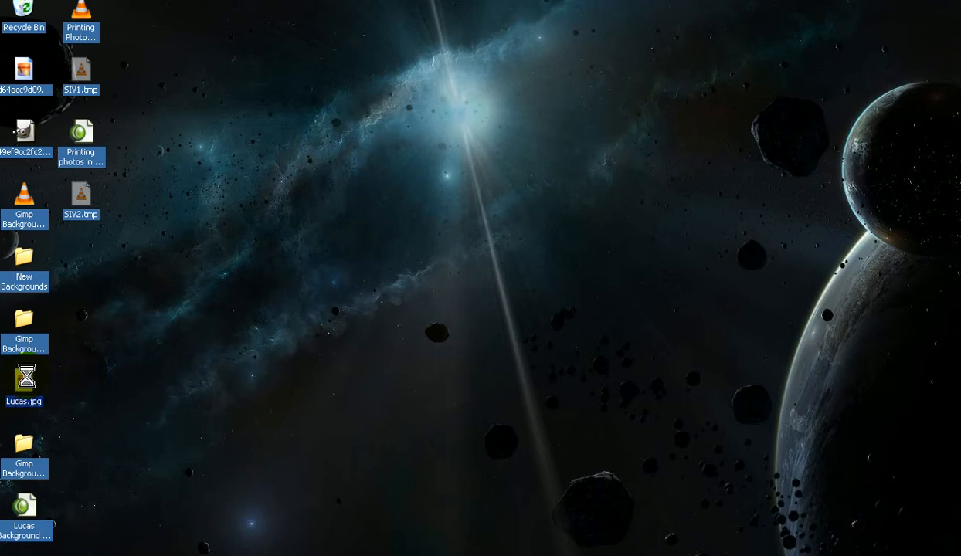
double_click(24, 383)
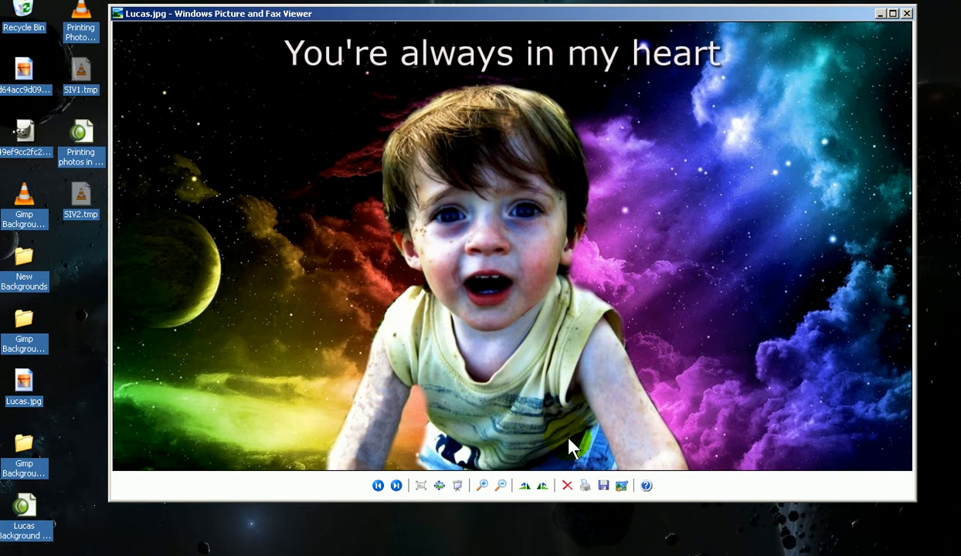
mouse_move(525, 332)
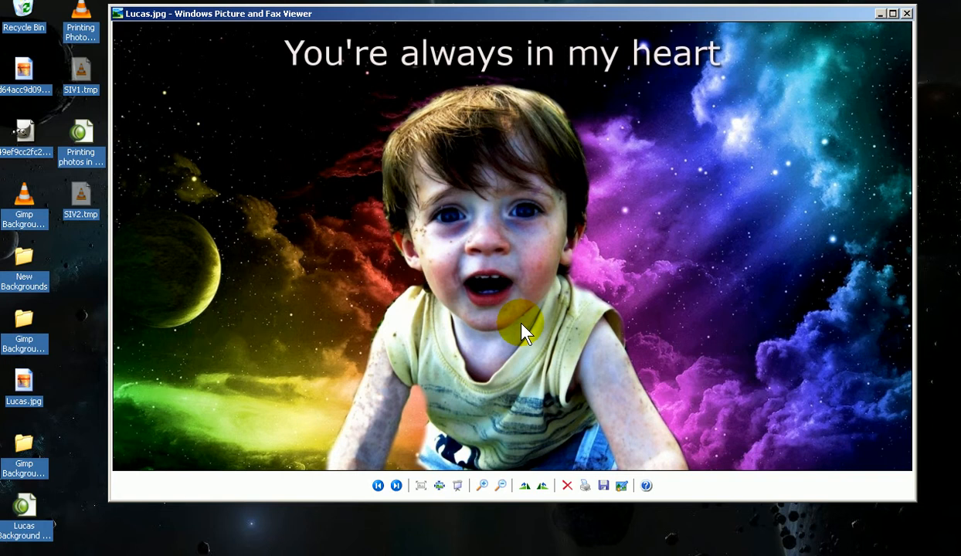
mouse_move(537, 290)
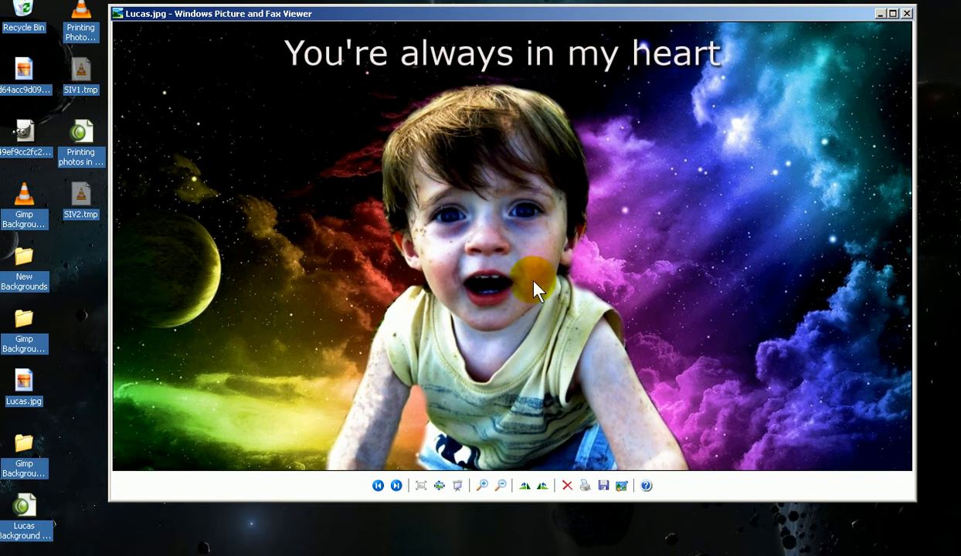
mouse_move(544, 468)
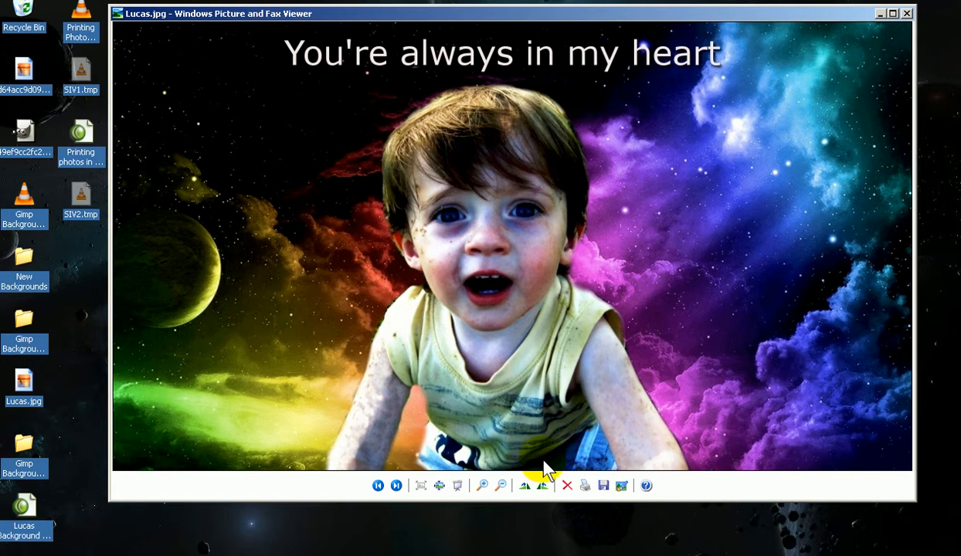
mouse_move(542, 486)
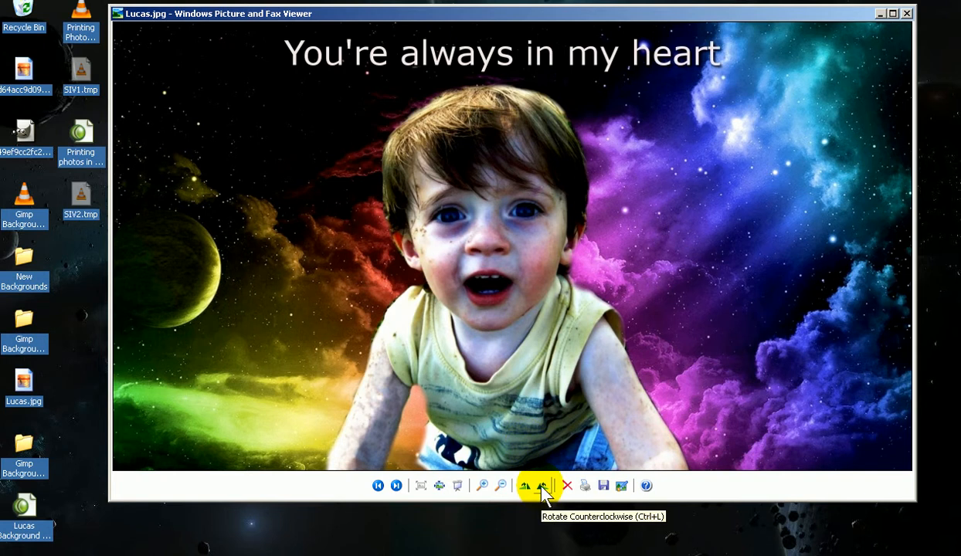
Rotate Lucas.jpg counterclockwise twice, accepting the quality warning, so it is upside down
click(542, 486)
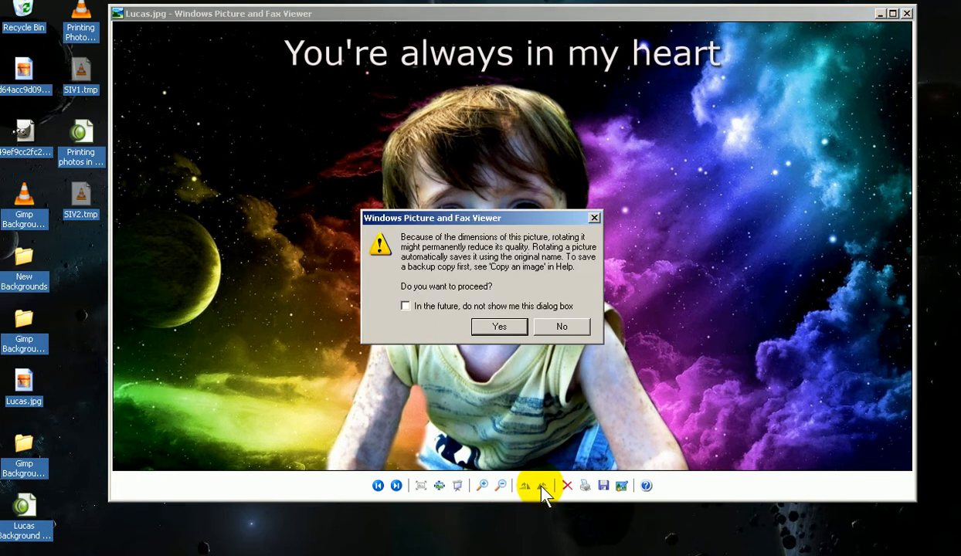
mouse_move(500, 327)
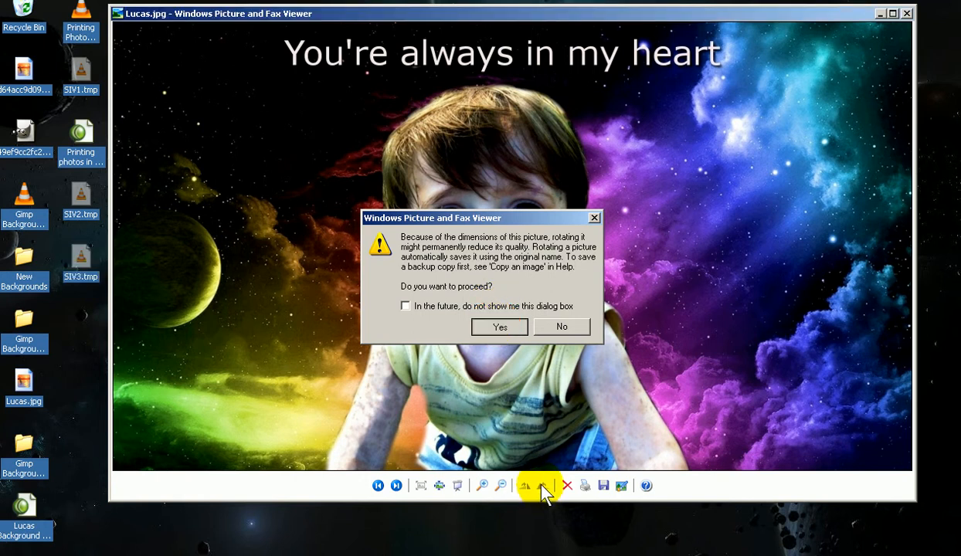
click(499, 327)
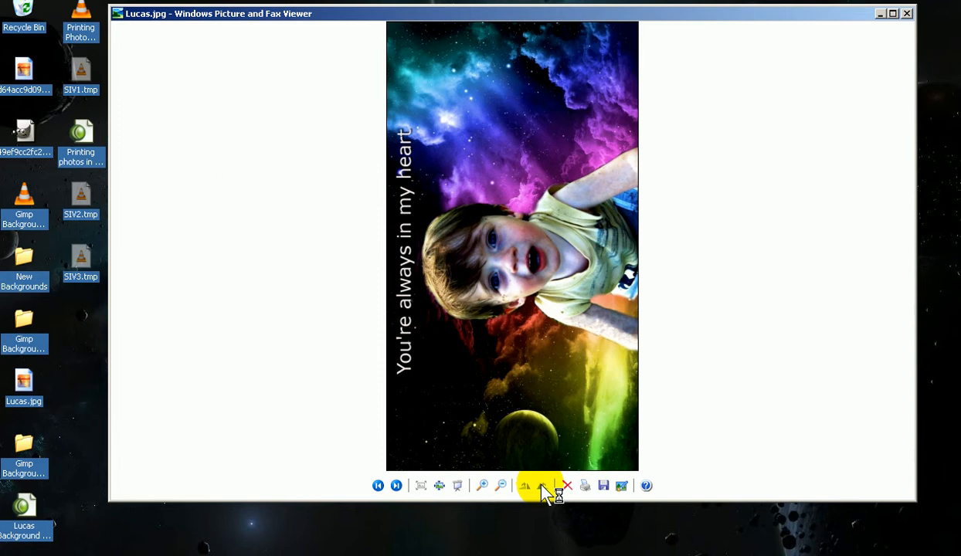
click(542, 486)
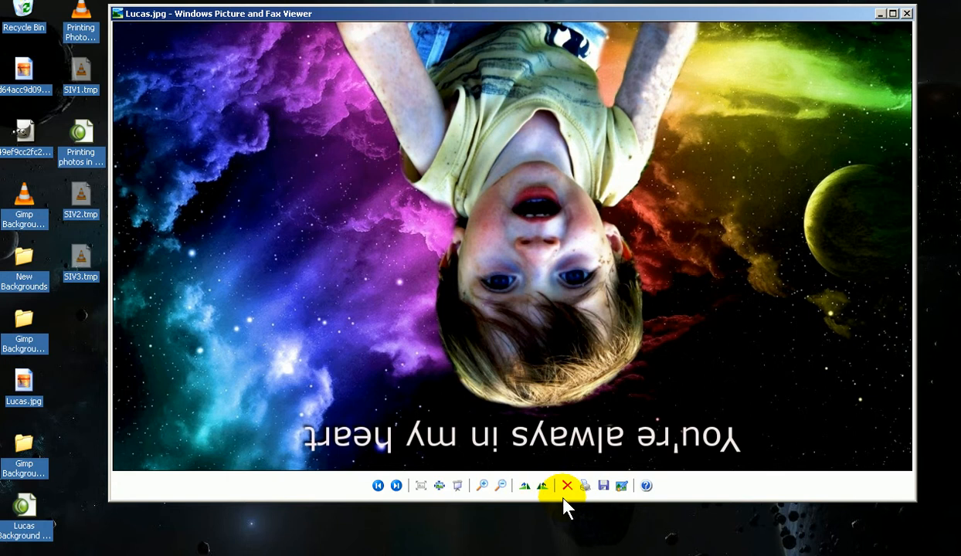
mouse_move(586, 485)
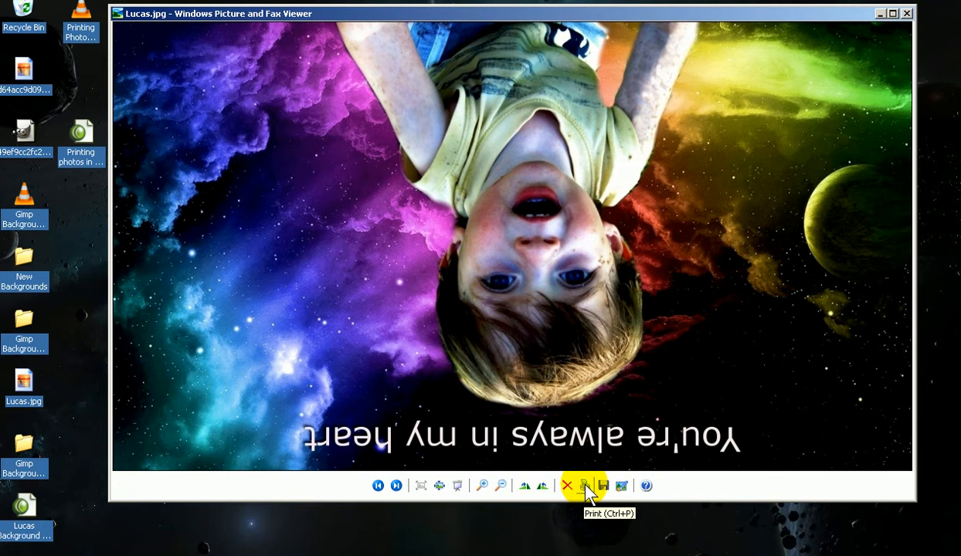
Run the Photo Printing Wizard to layout selection with the Samsung ML-2160 Series printer
click(585, 486)
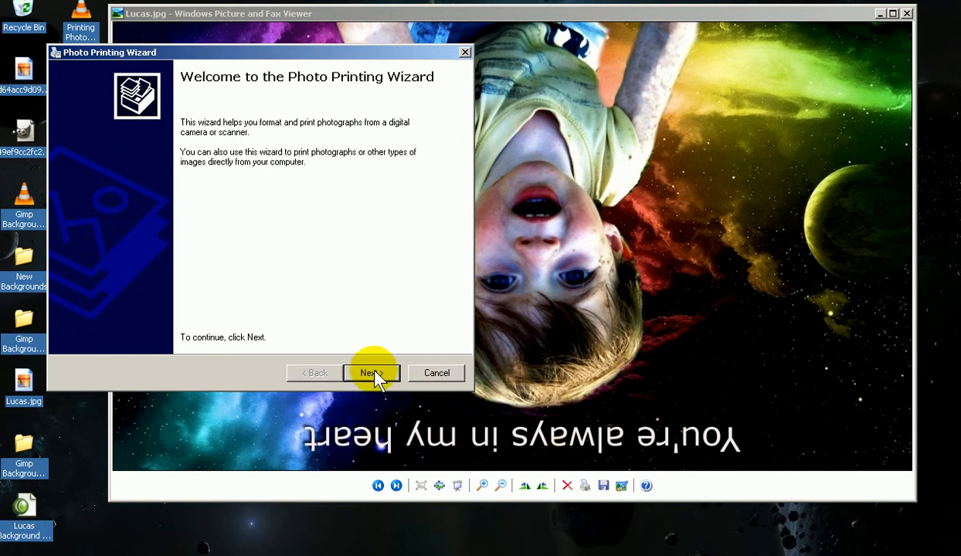
click(372, 372)
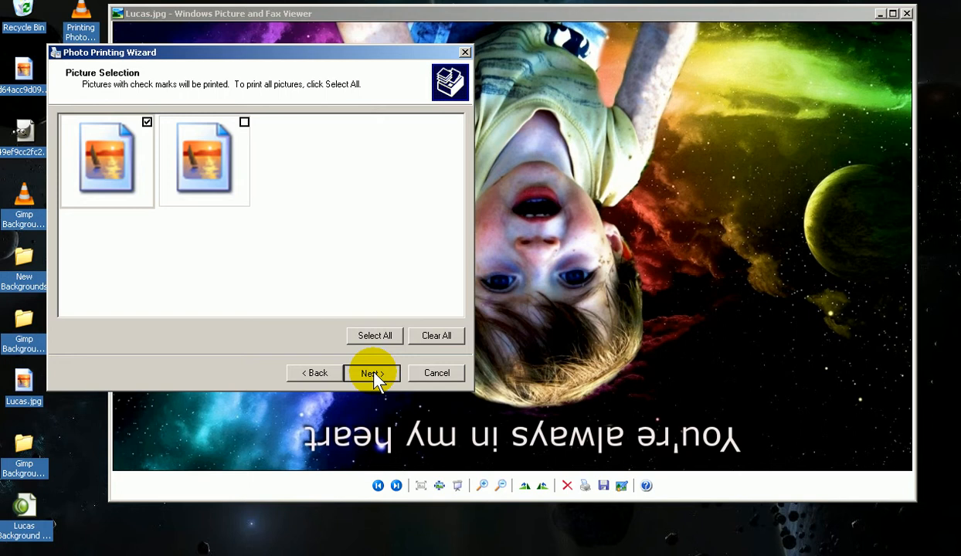
click(371, 373)
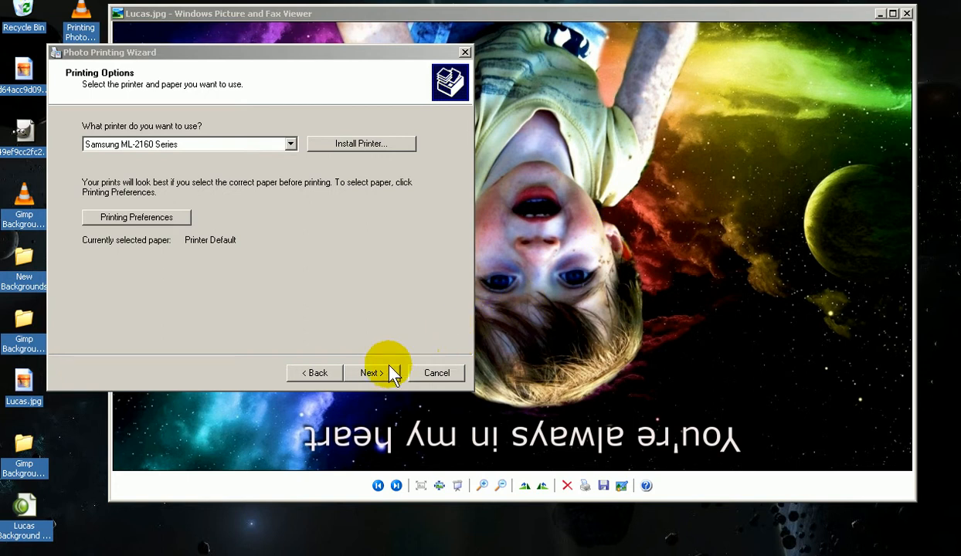
click(371, 372)
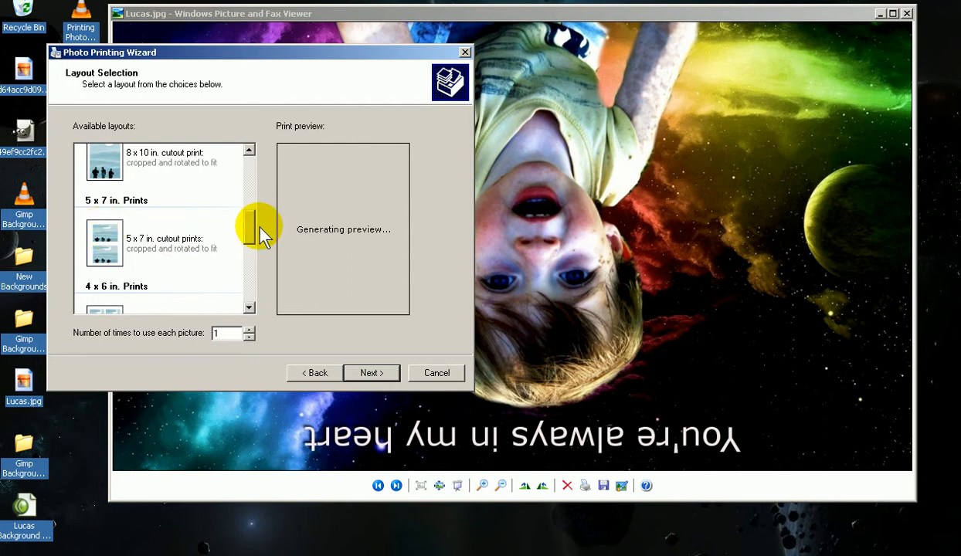
mouse_move(324, 236)
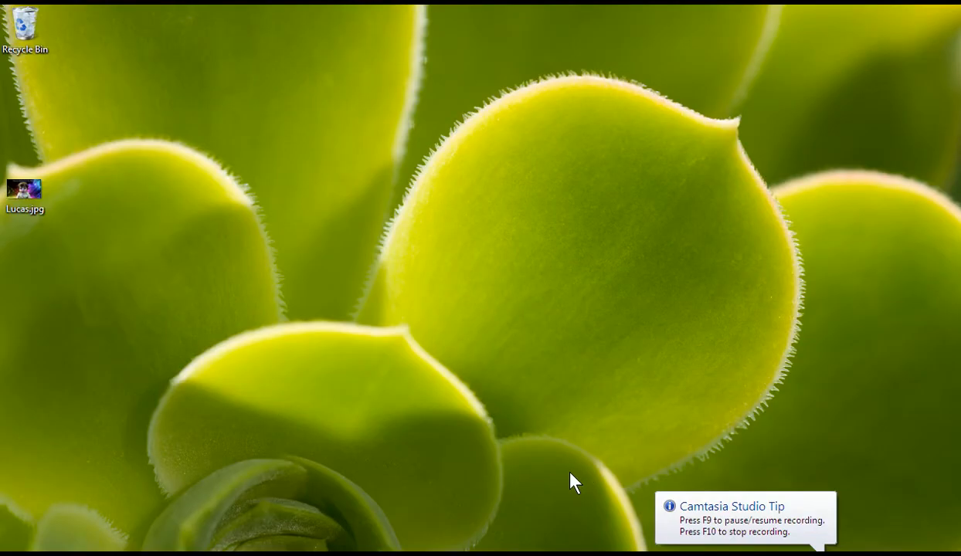
mouse_move(172, 341)
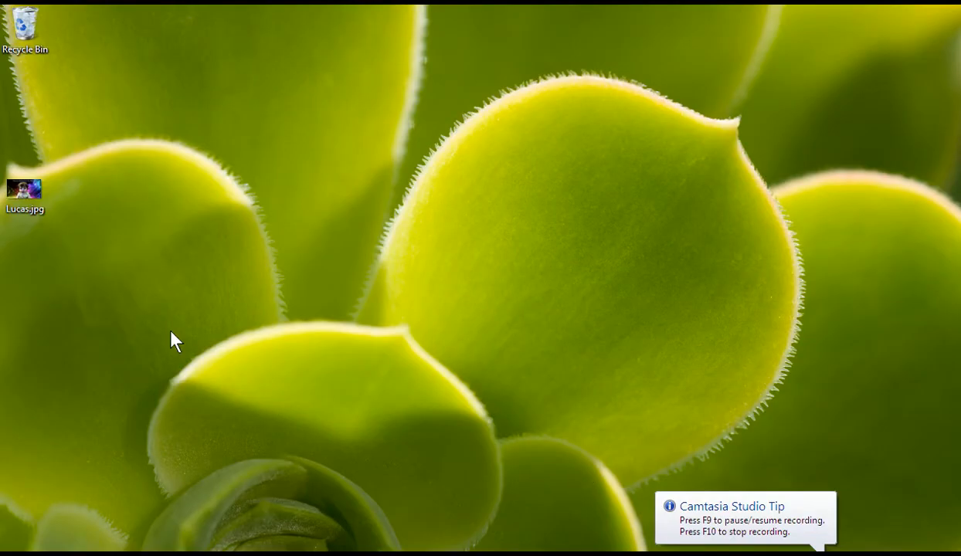
Open Lucas.jpg from the Windows 7 desktop
click(25, 189)
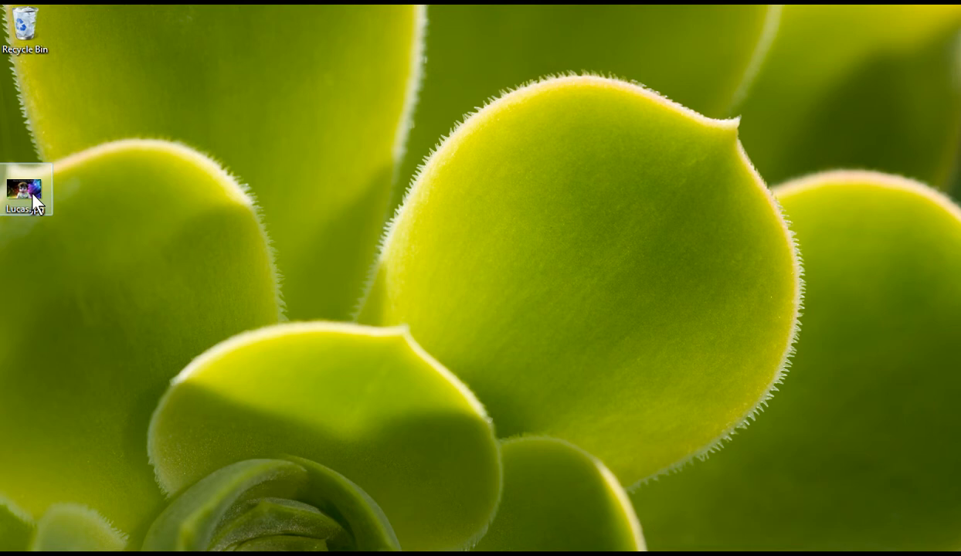
double_click(25, 189)
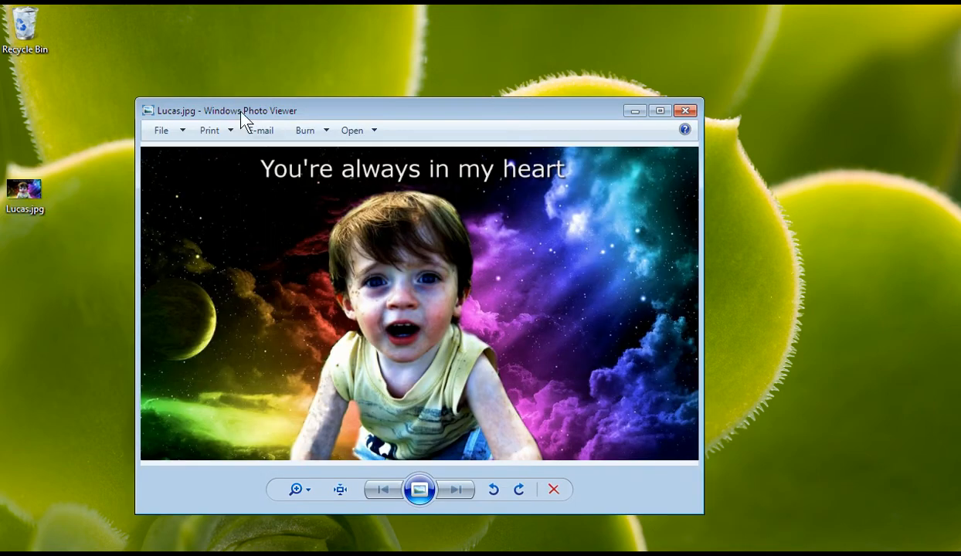
mouse_move(286, 126)
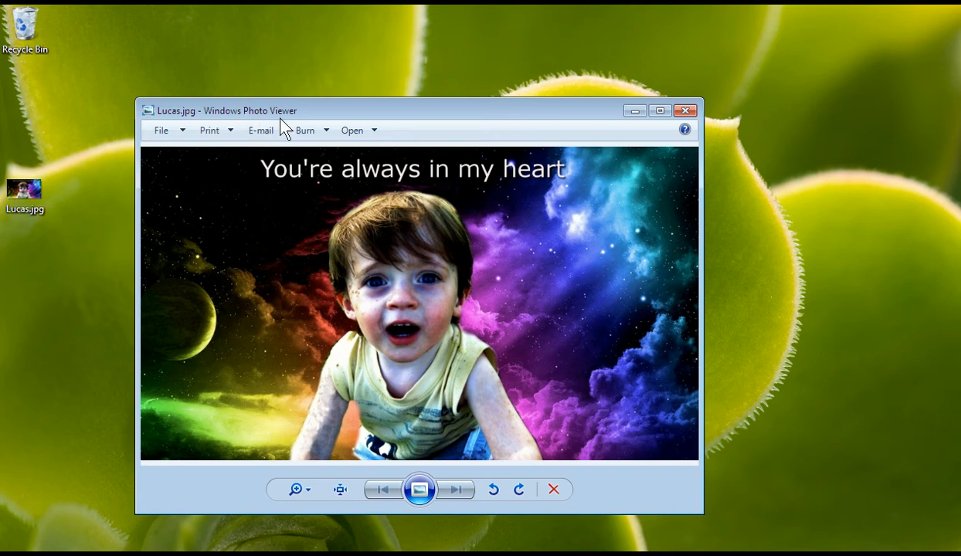
mouse_move(378, 290)
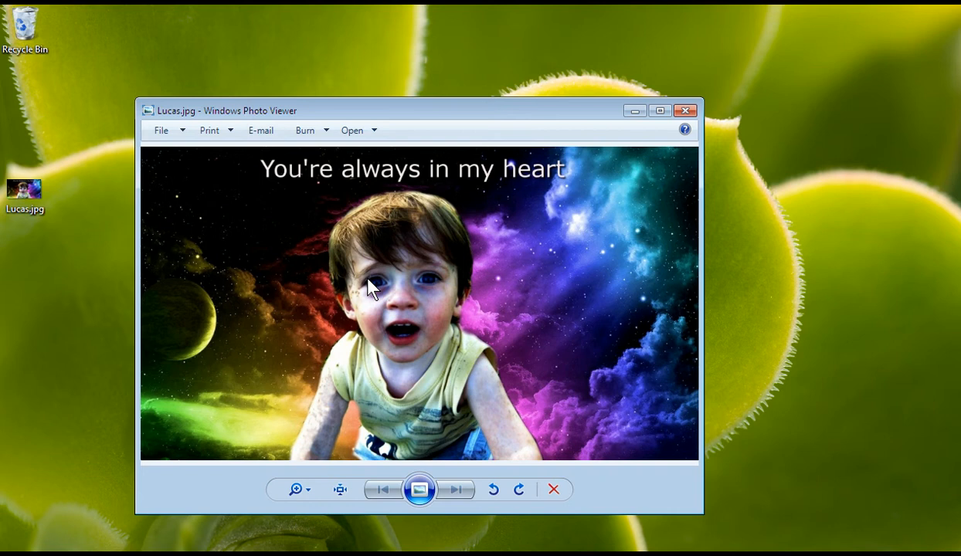
mouse_move(459, 405)
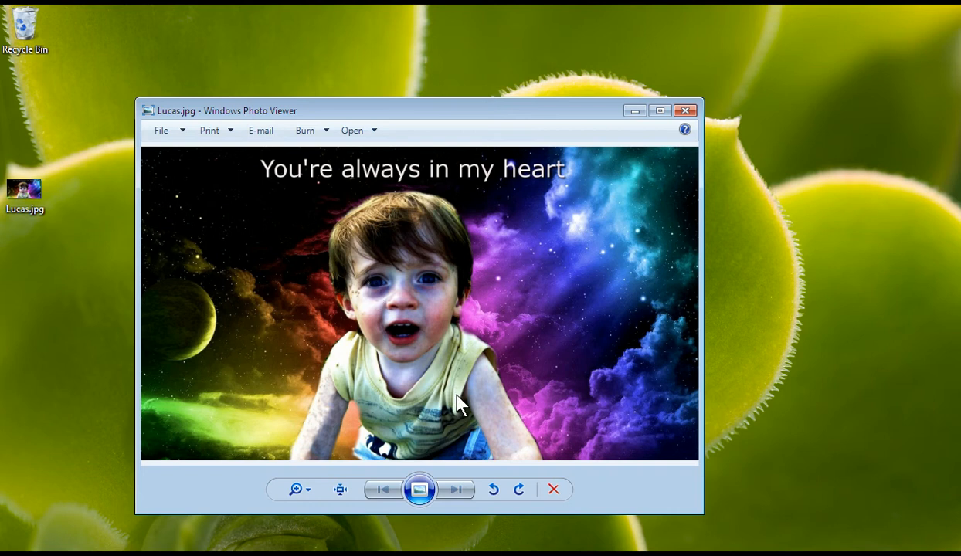
mouse_move(524, 467)
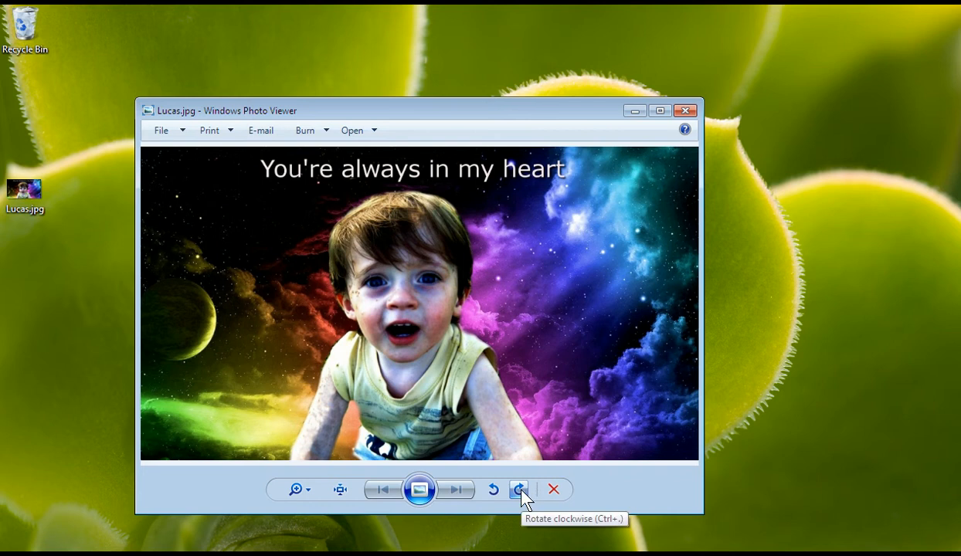
Rotate Lucas.jpg clockwise twice to upside down and bring up Print Pictures
click(519, 489)
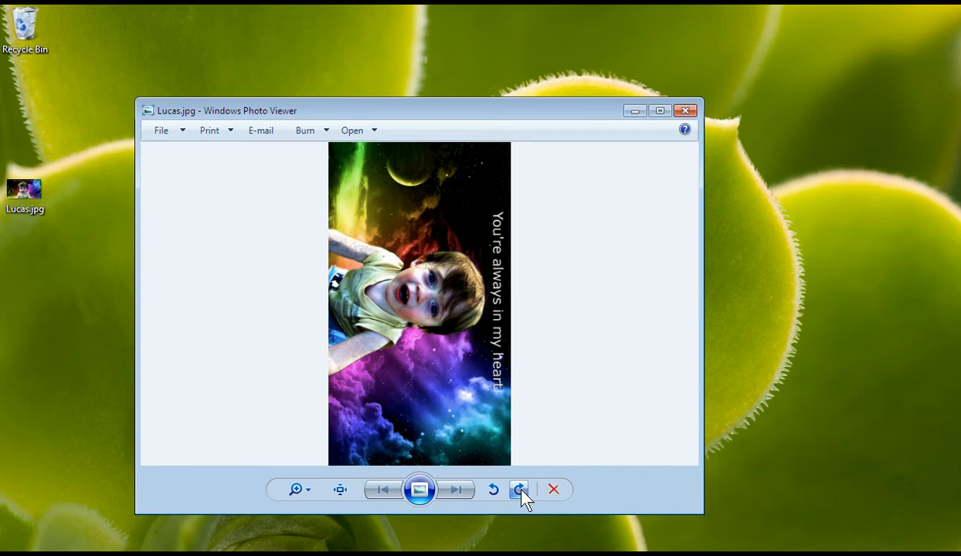
click(519, 489)
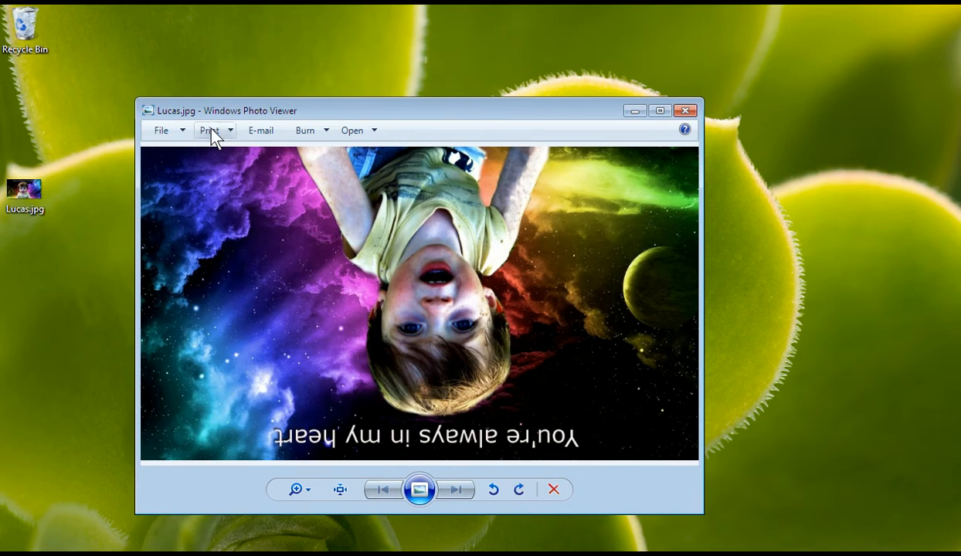
click(210, 130)
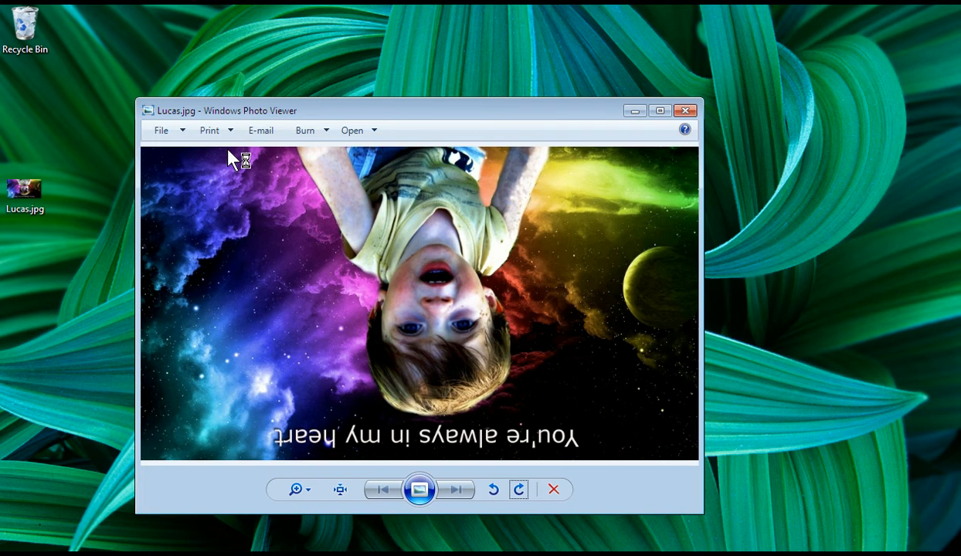
click(208, 130)
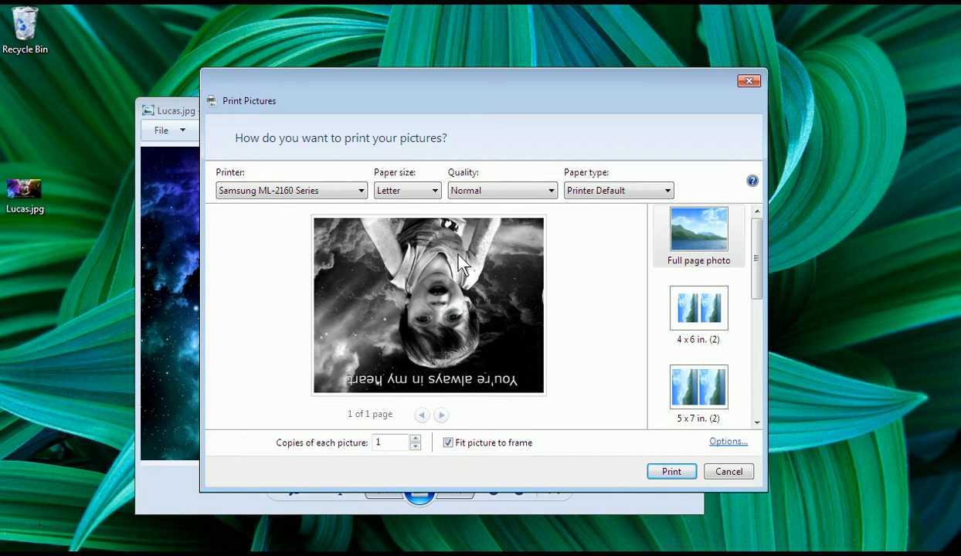
mouse_move(460, 289)
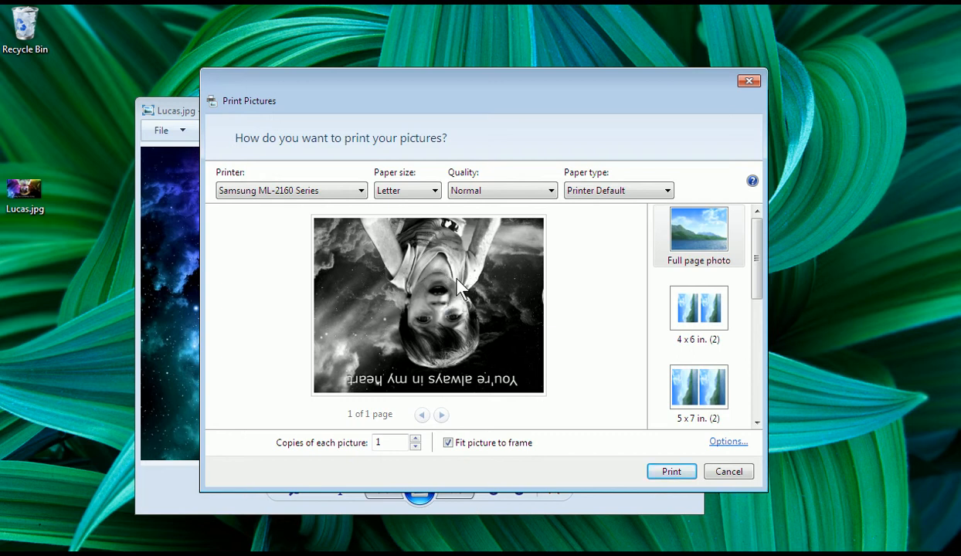
mouse_move(757, 278)
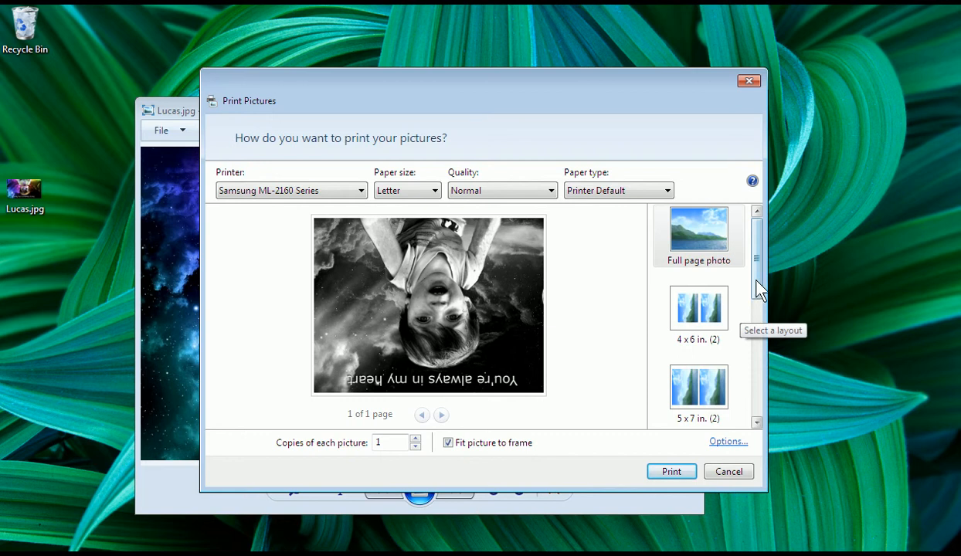
Select the 5 x 7 in. layout and print the upside-down Lucas.jpg
scroll(down, 3)
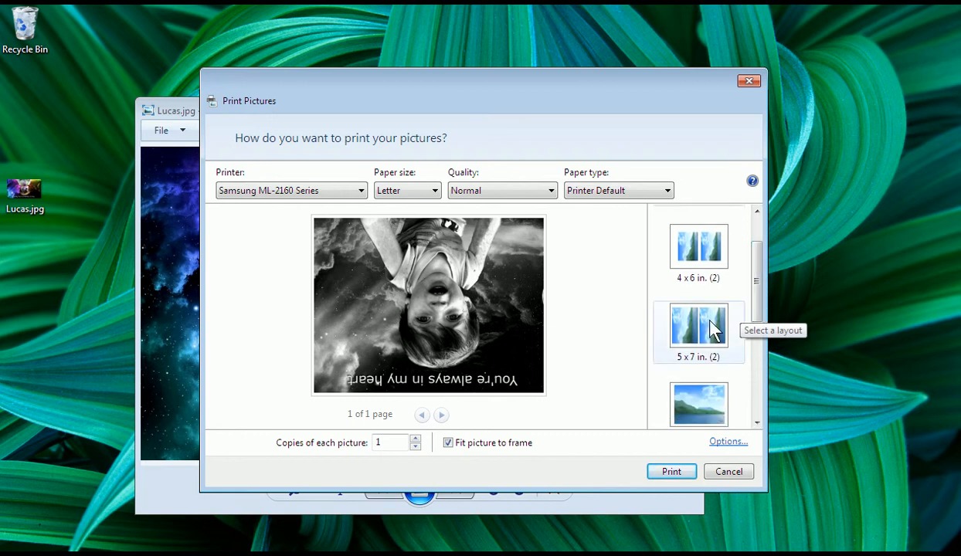
mouse_move(699, 336)
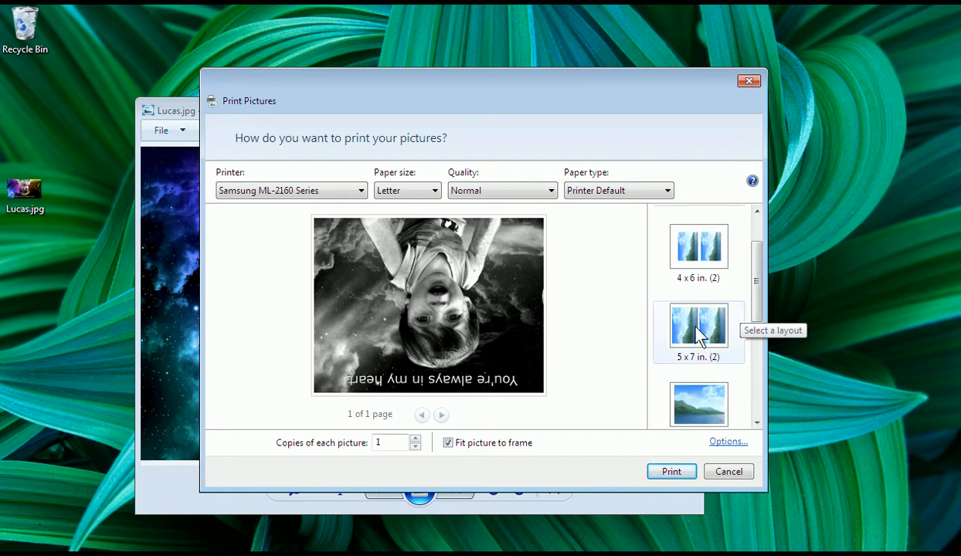
click(697, 331)
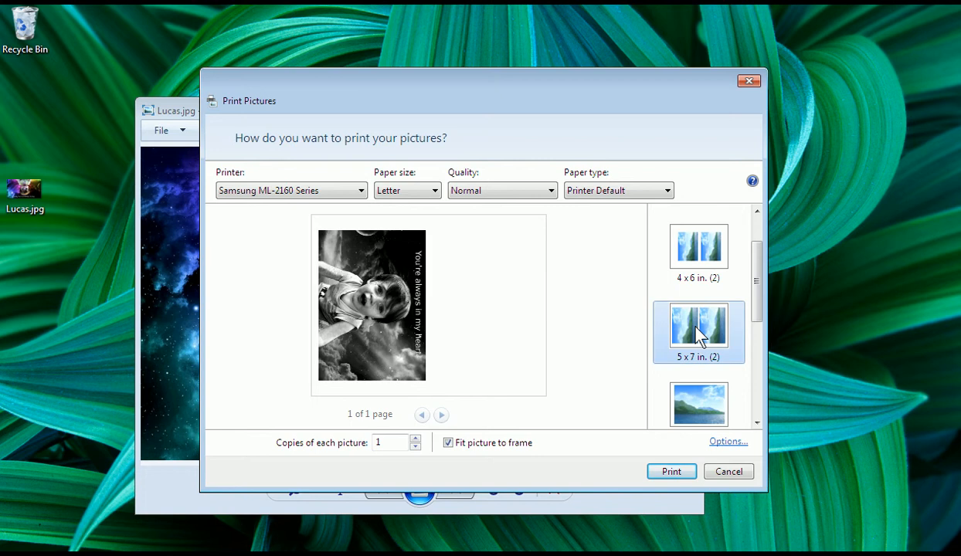
mouse_move(460, 300)
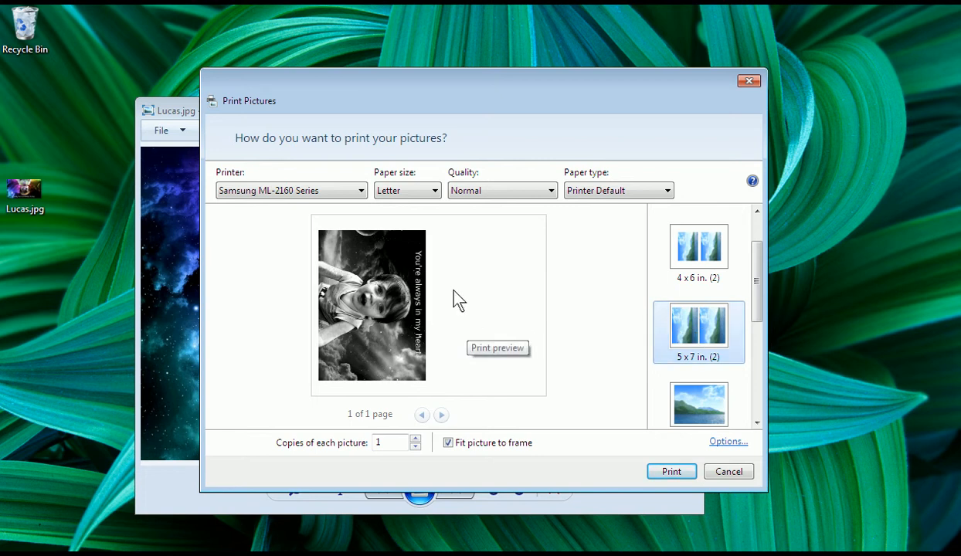
mouse_move(474, 305)
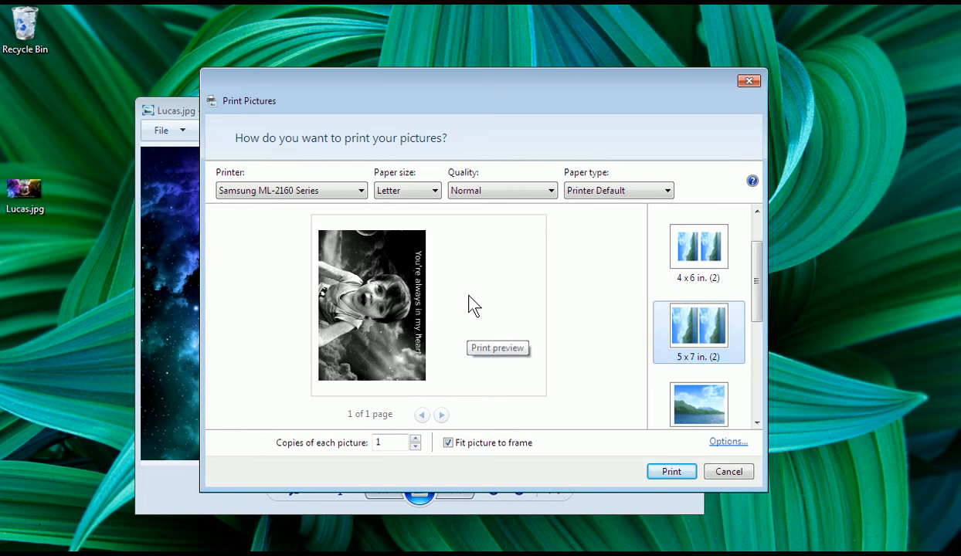
mouse_move(645, 441)
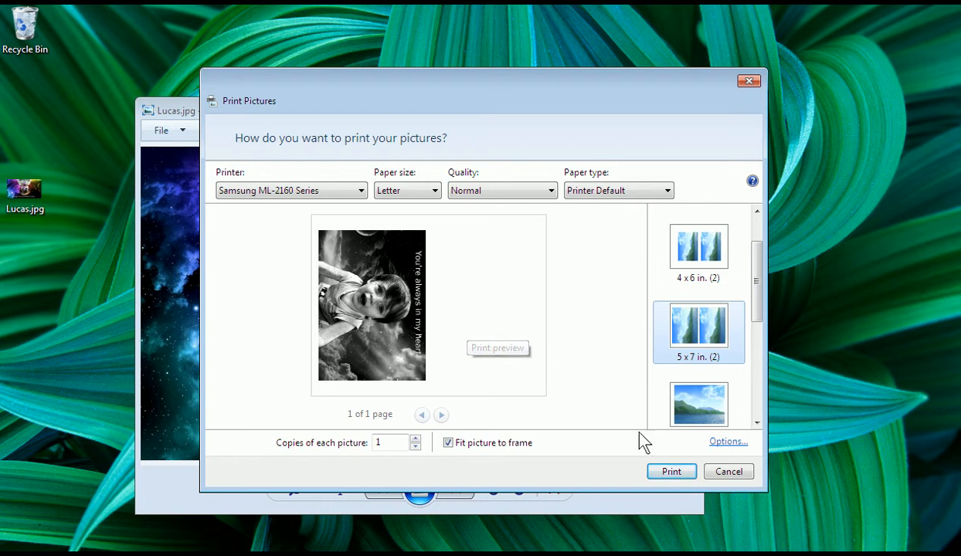
mouse_move(670, 472)
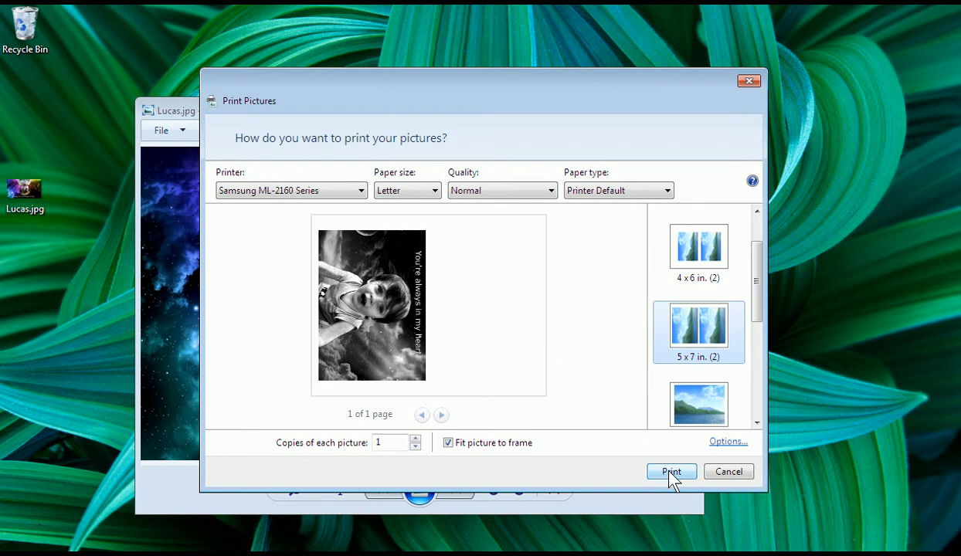
click(670, 471)
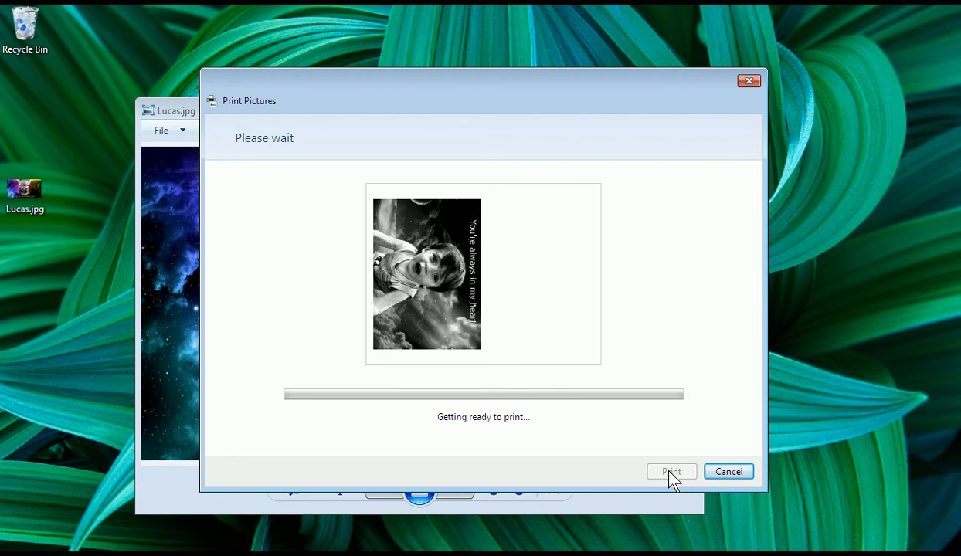